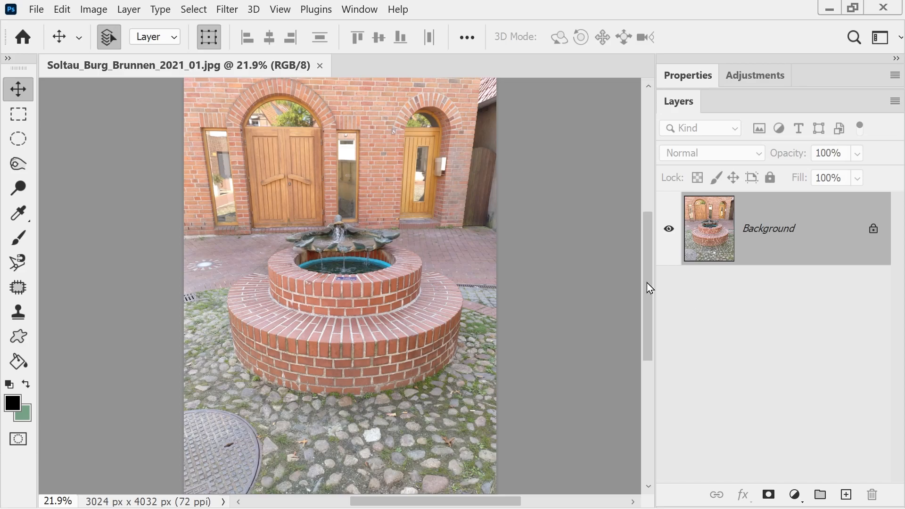
# Step: Select the Clone Stamp tool in the toolbar
pyautogui.click(18, 312)
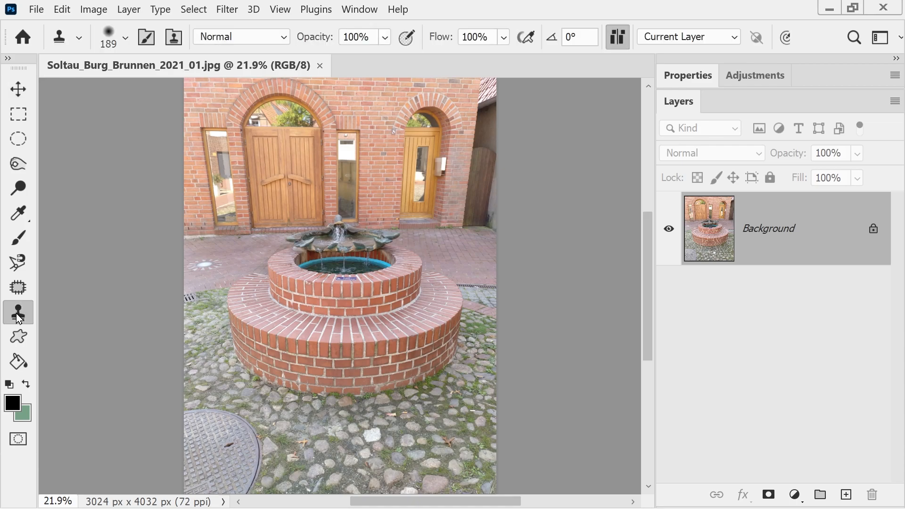
pyautogui.moveTo(136, 283)
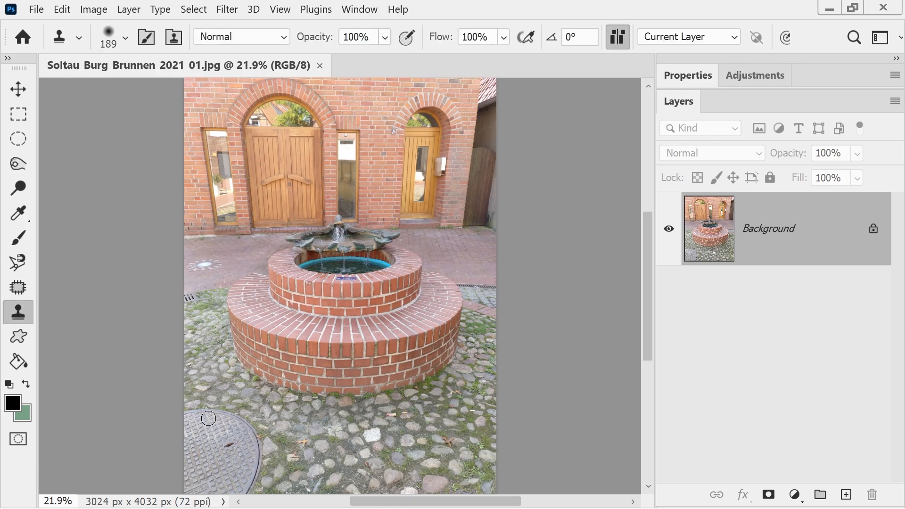
pyautogui.moveTo(324, 406)
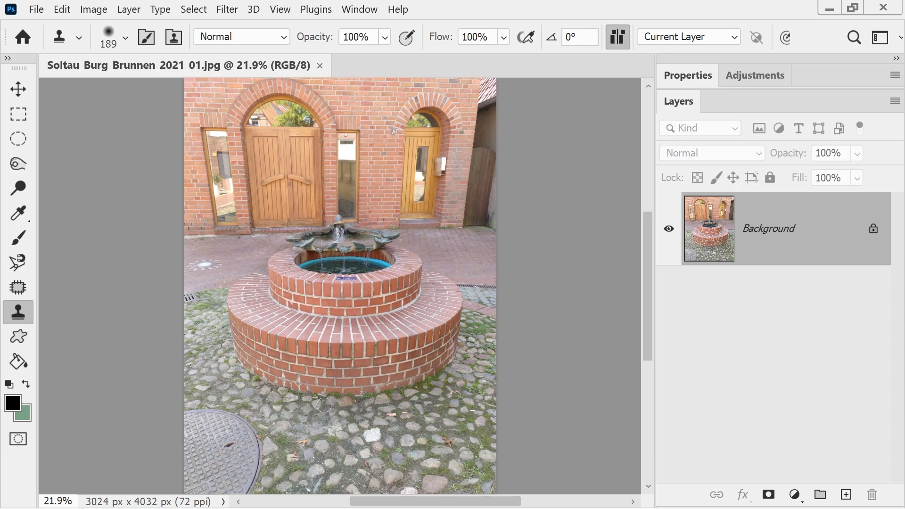
pyautogui.moveTo(526, 204)
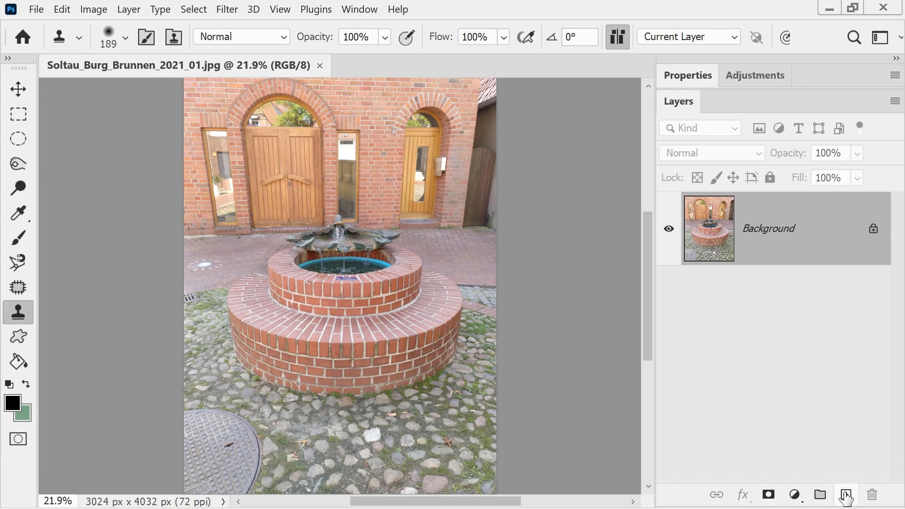
# Step: Add a new empty Layer 1 above the Background layer
pyautogui.click(845, 495)
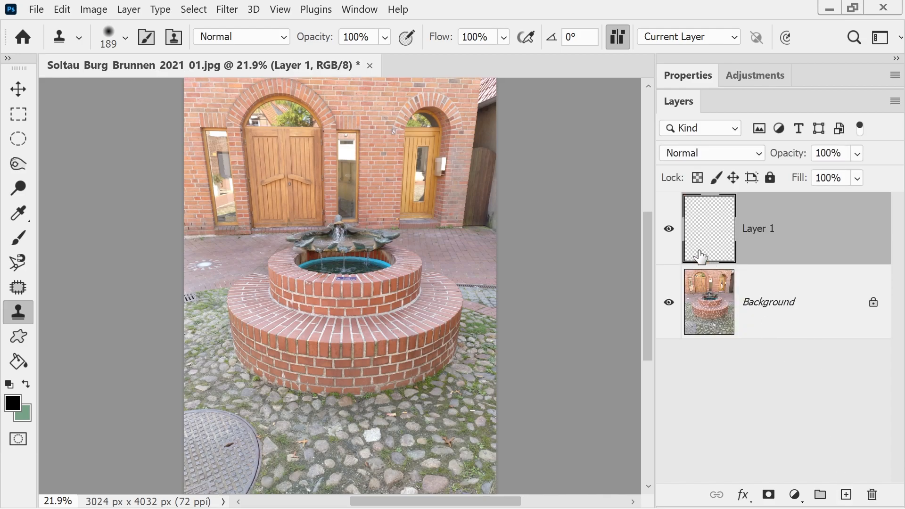
pyautogui.moveTo(684, 237)
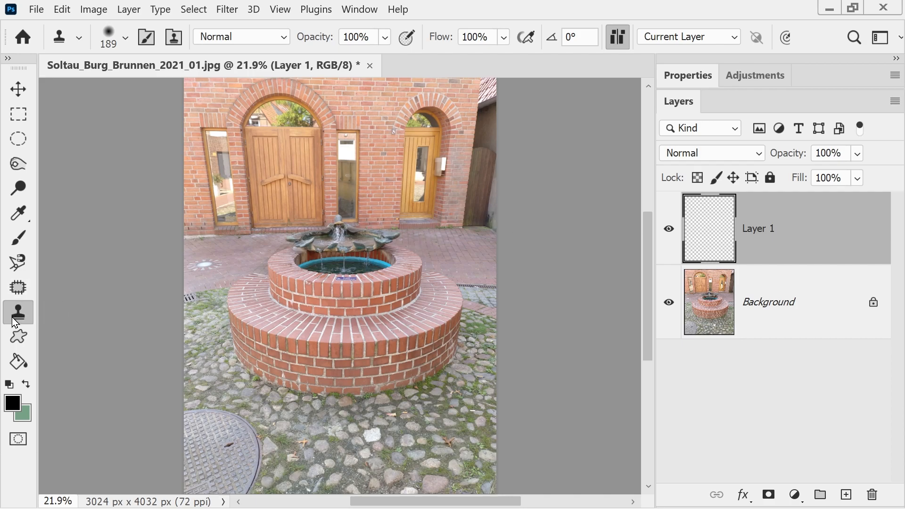
pyautogui.moveTo(332, 419)
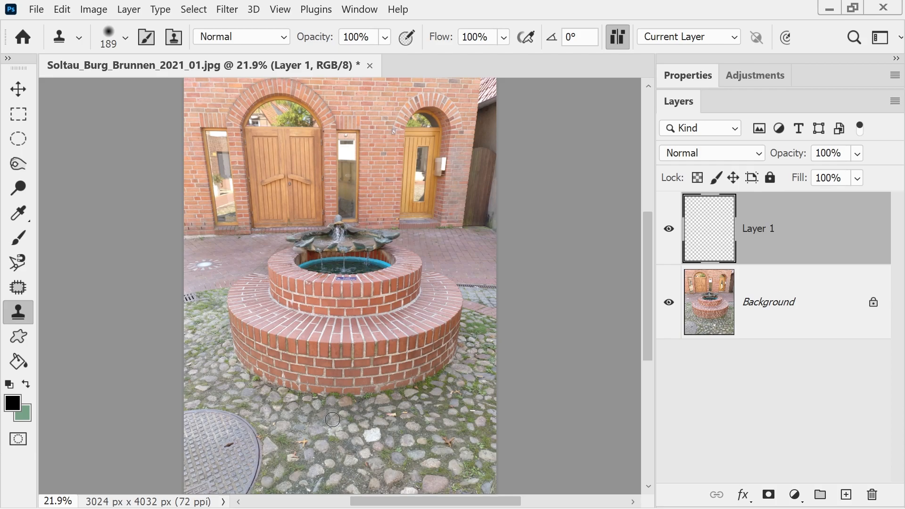
pyautogui.moveTo(331, 423)
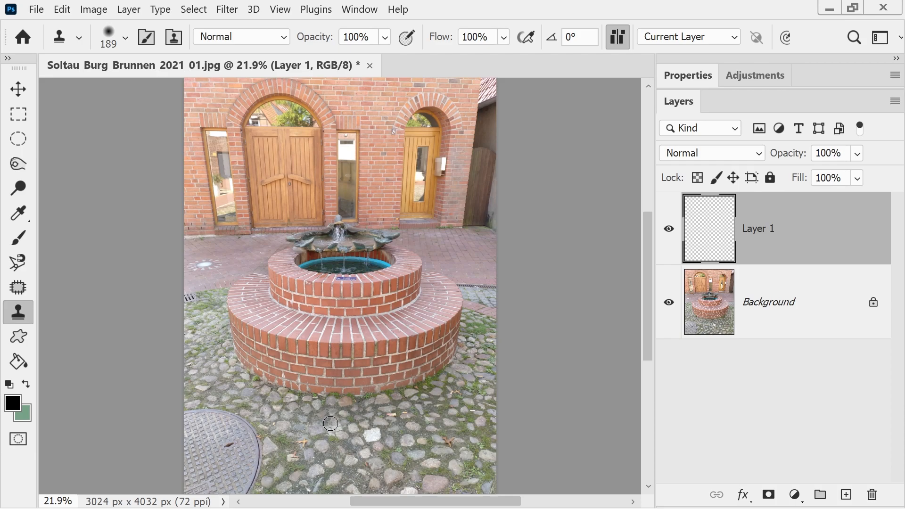
pyautogui.moveTo(524, 80)
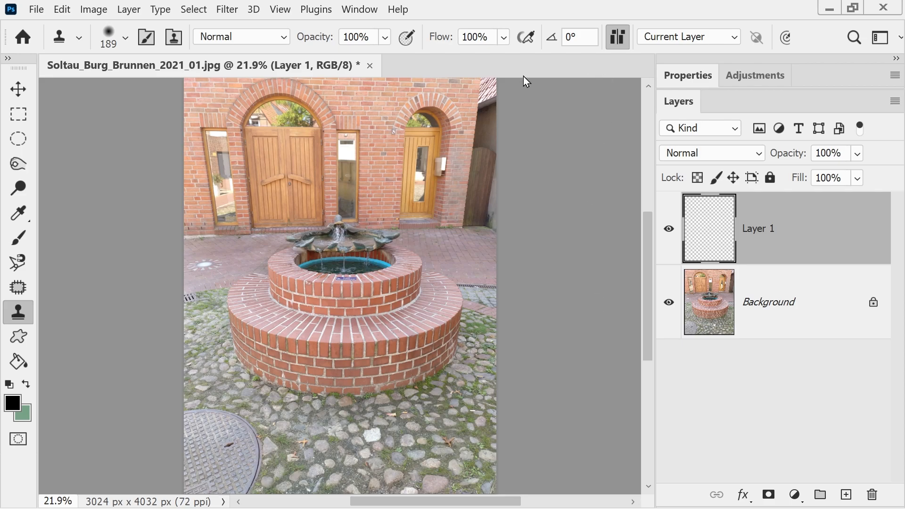
pyautogui.moveTo(502, 257)
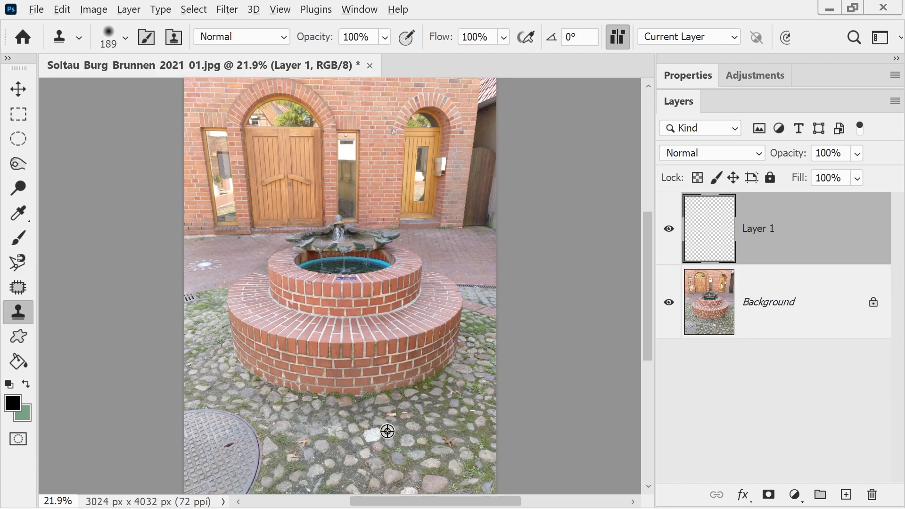
pyautogui.moveTo(219, 438)
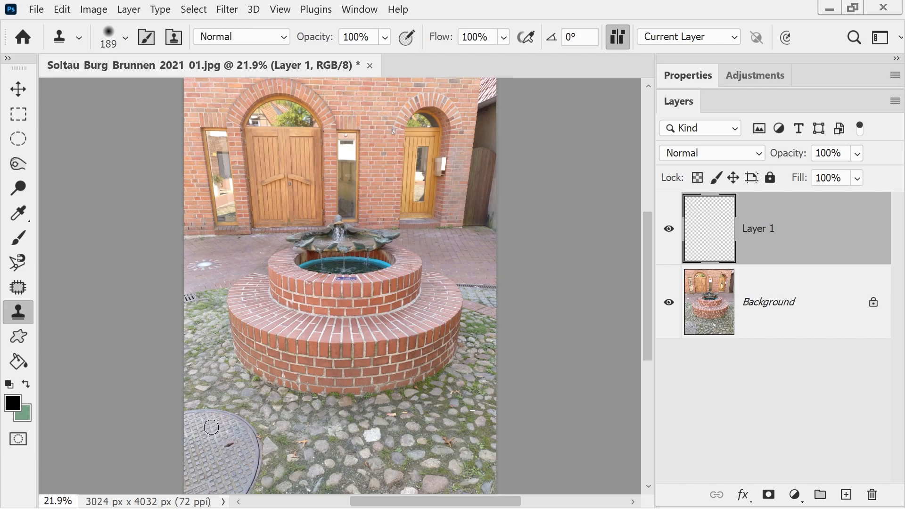
pyautogui.moveTo(222, 427)
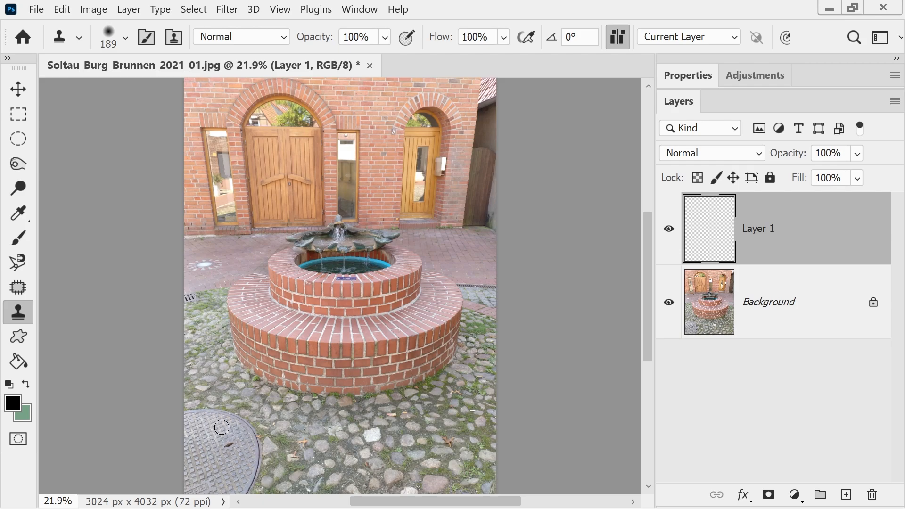
# Step: Set the Clone Stamp Sample option to Current & Below
pyautogui.click(687, 36)
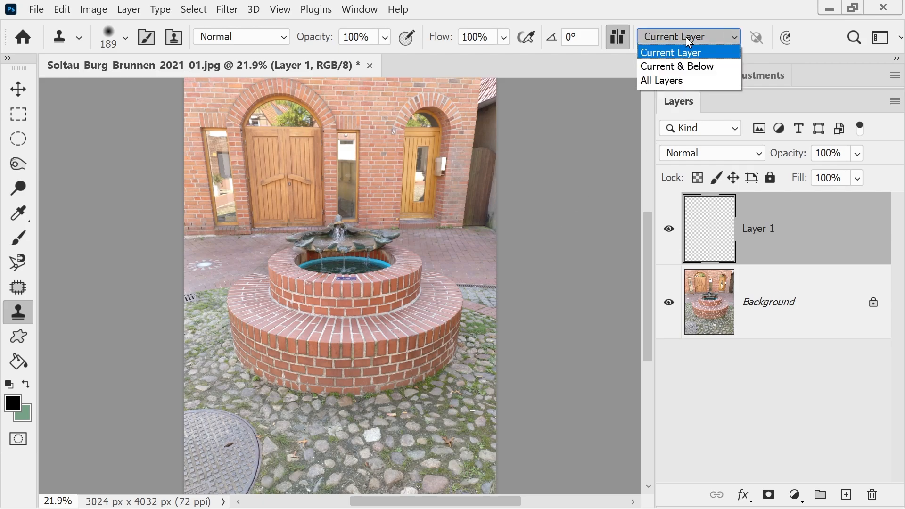
pyautogui.click(677, 66)
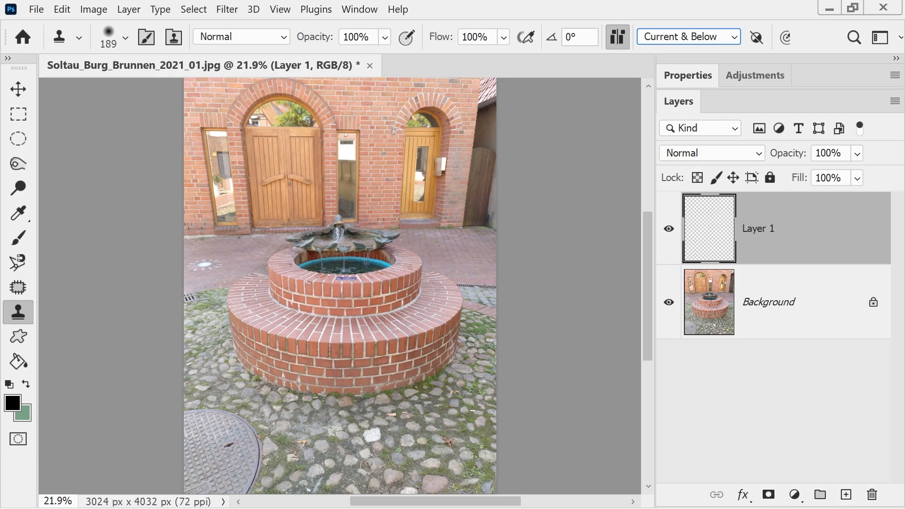
pyautogui.moveTo(661, 291)
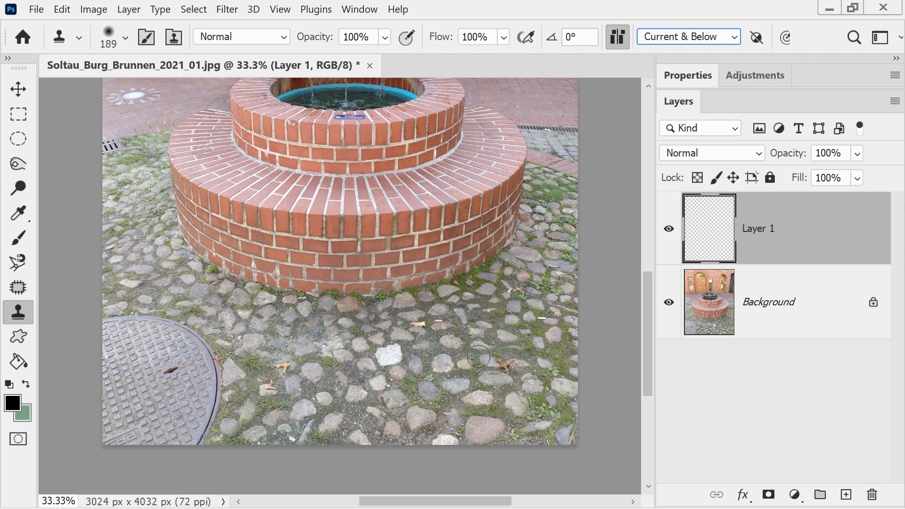
pyautogui.moveTo(491, 326)
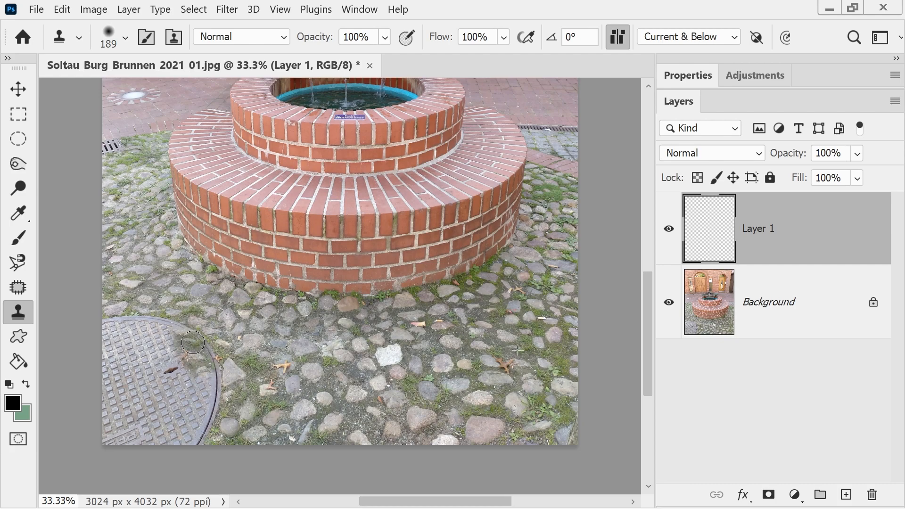
# Step: Clone cobblestone texture over the upper right edge of the manhole cover
pyautogui.moveTo(192, 342); pyautogui.dragTo(190, 430)
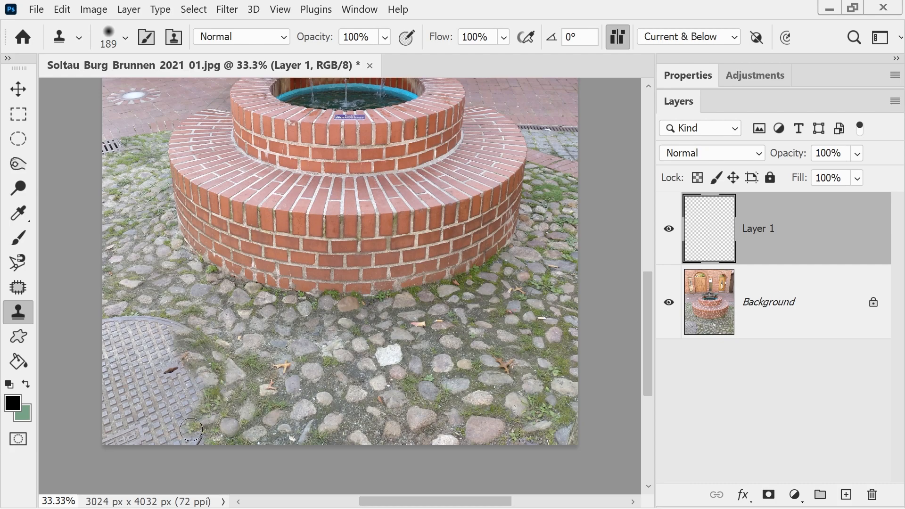